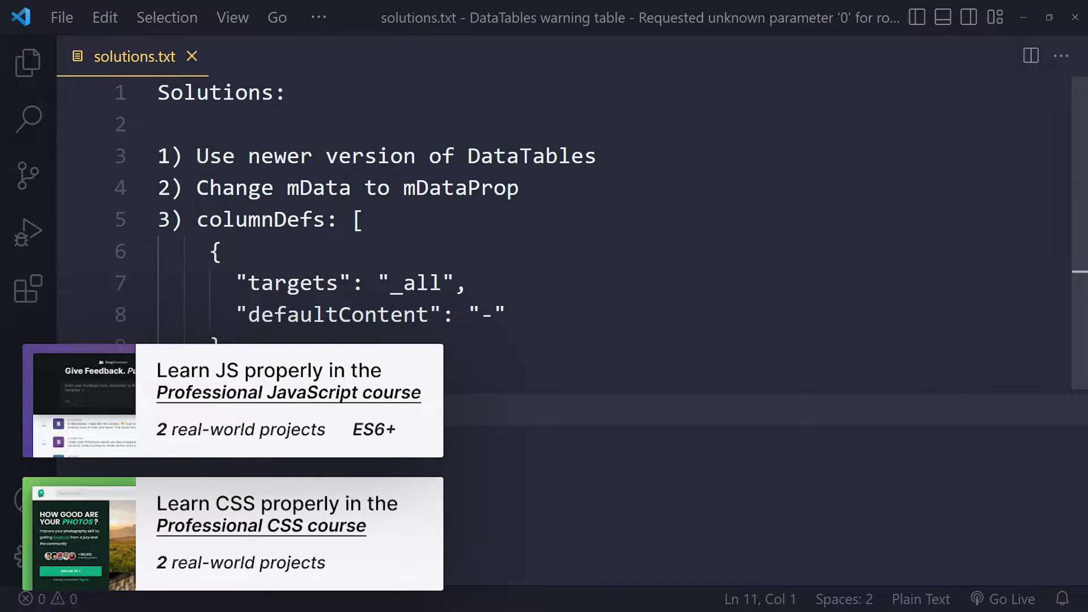
# - Highlight 'DataTables' in the first fix and 'mDataProp' in the second fix of solutions.txt
pyautogui.doubleClick(531, 155)
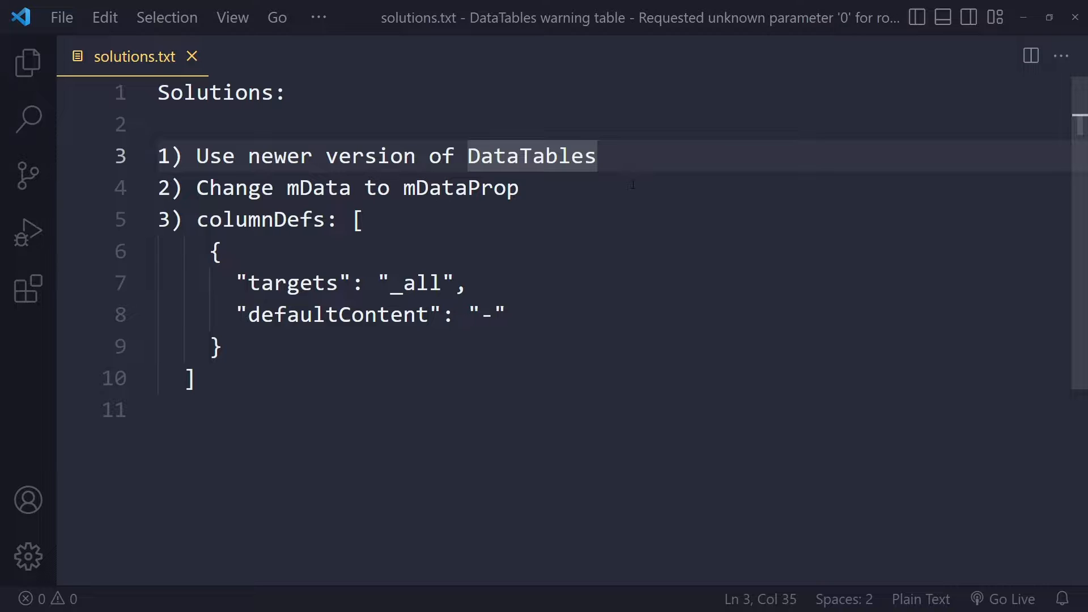
pyautogui.doubleClick(461, 188)
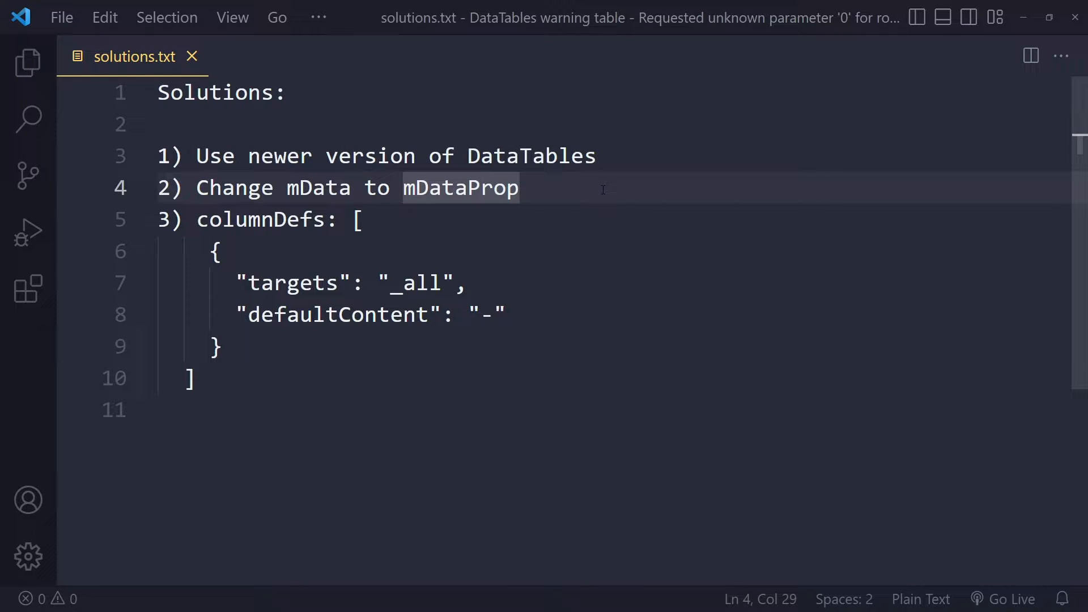
pyautogui.moveTo(615, 179)
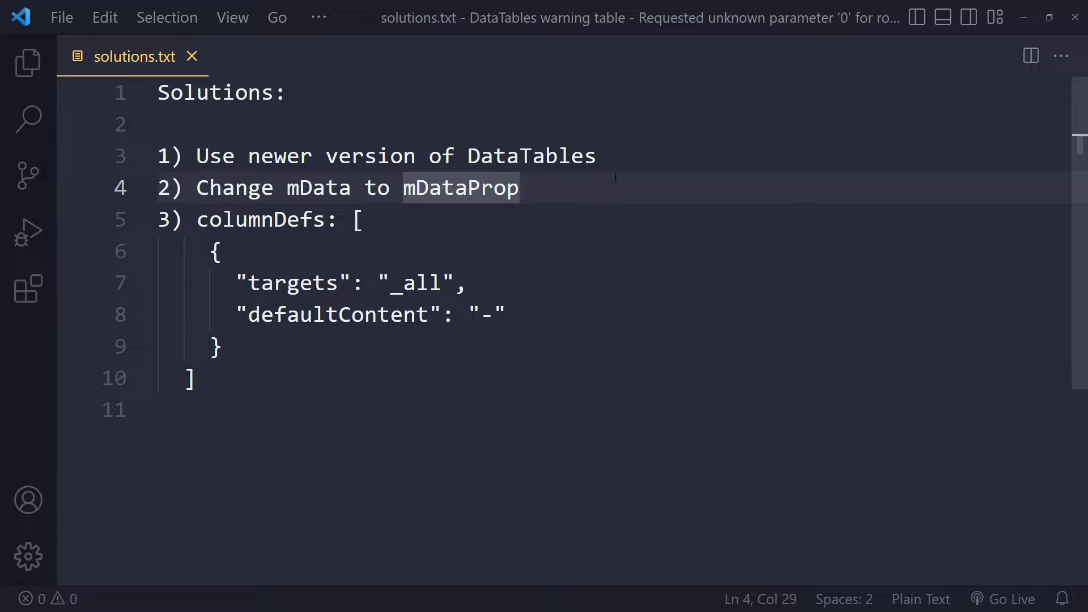
pyautogui.click(197, 379)
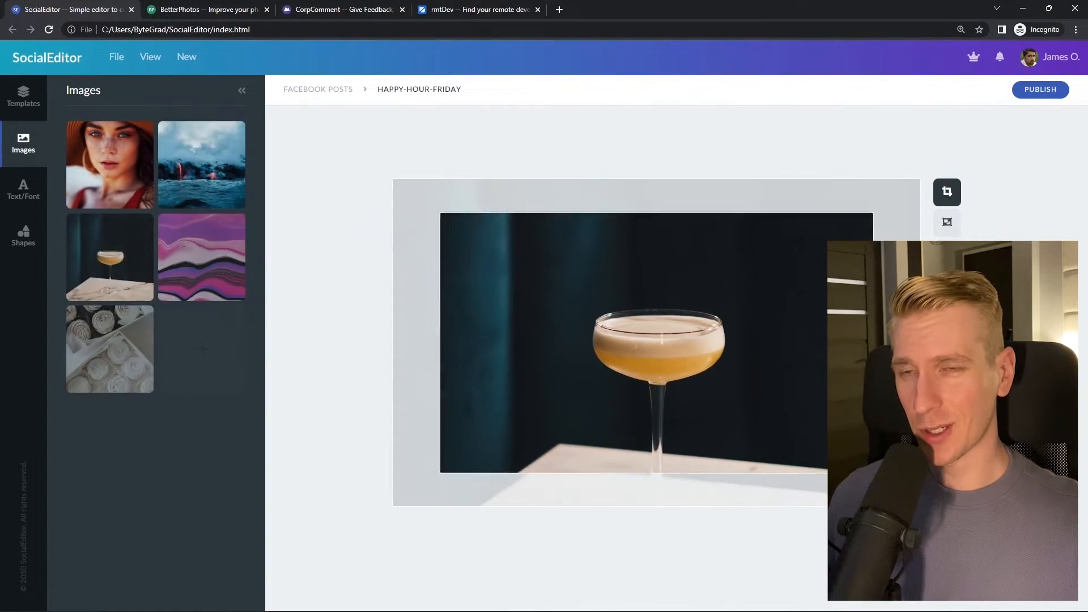
# - Search rmtDev for 'react developer', revisit SocialEditor, then show the BetterPhotos landing page
pyautogui.click(206, 10)
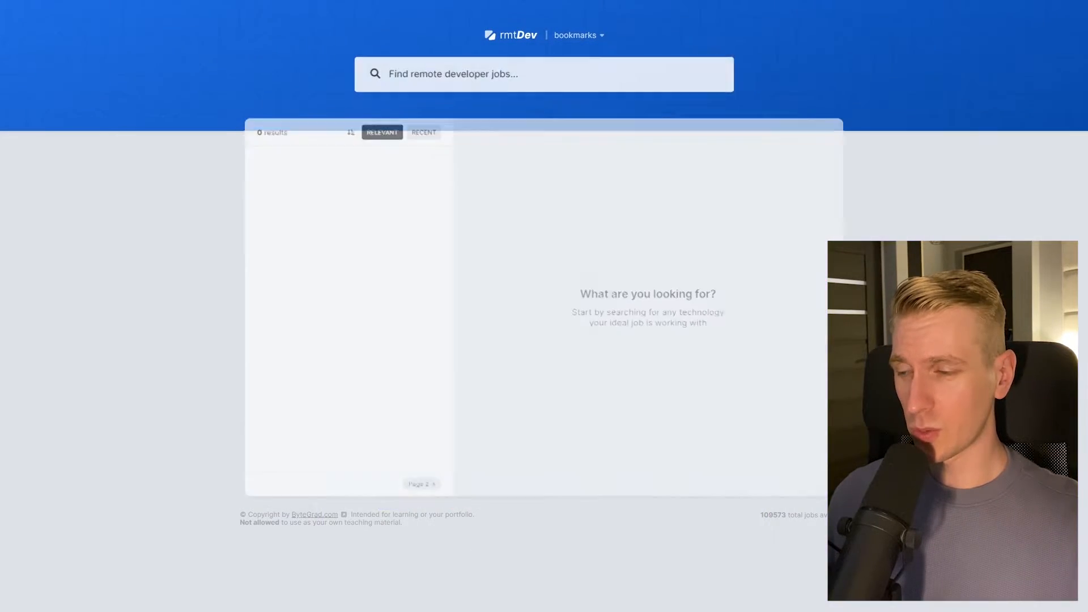
pyautogui.write('react developer')
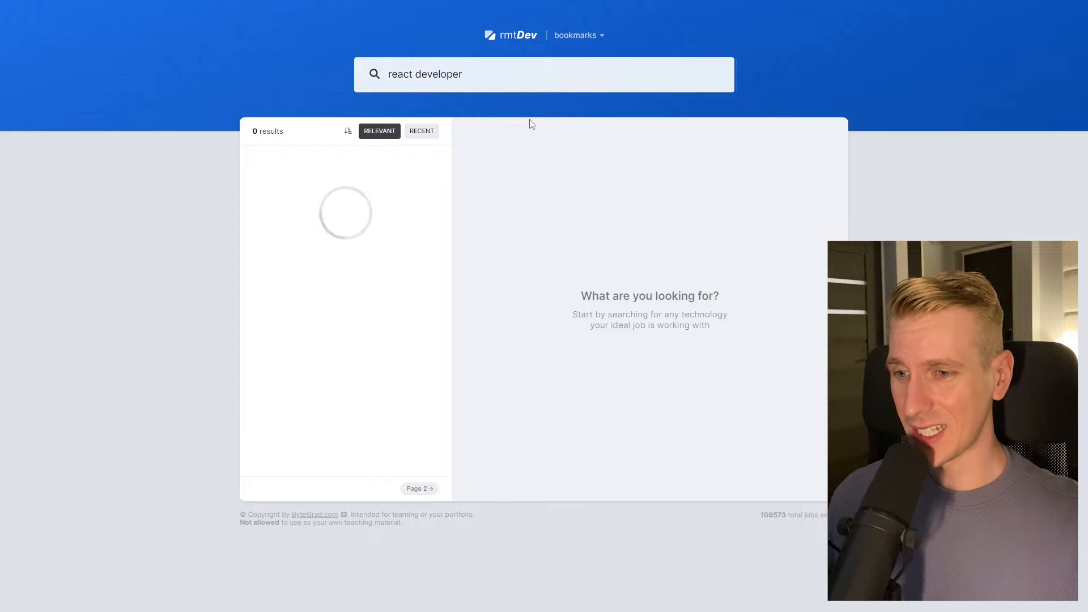
pyautogui.click(69, 9)
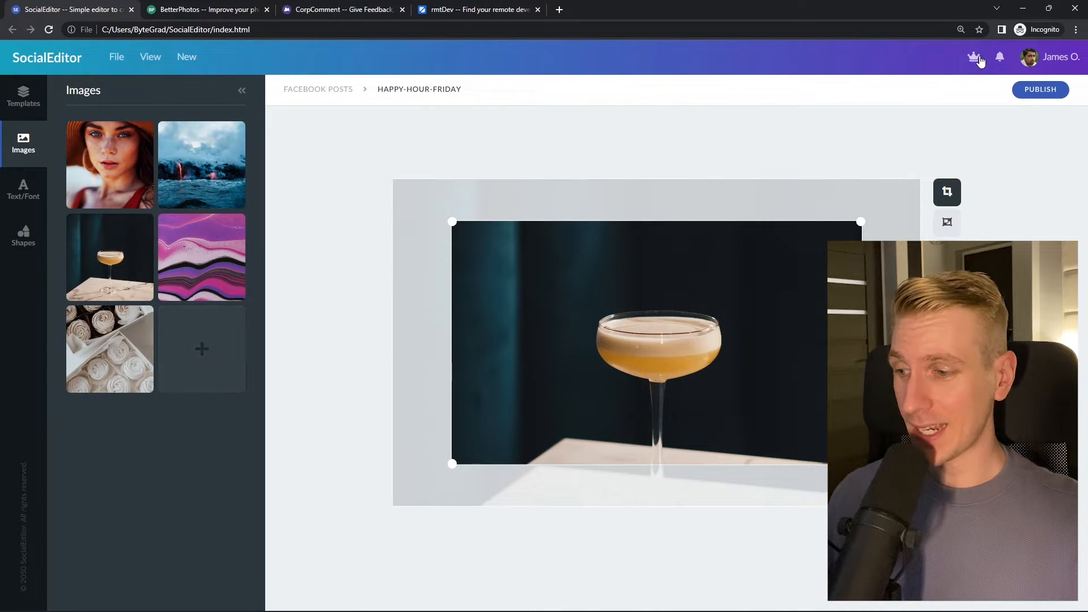
pyautogui.click(206, 9)
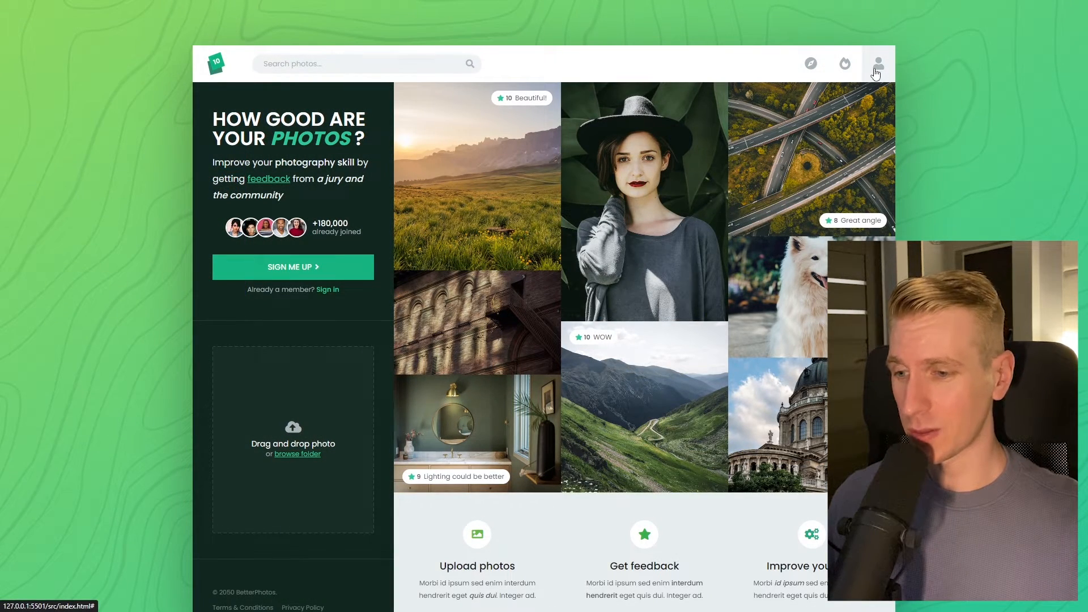
pyautogui.moveTo(350, 395)
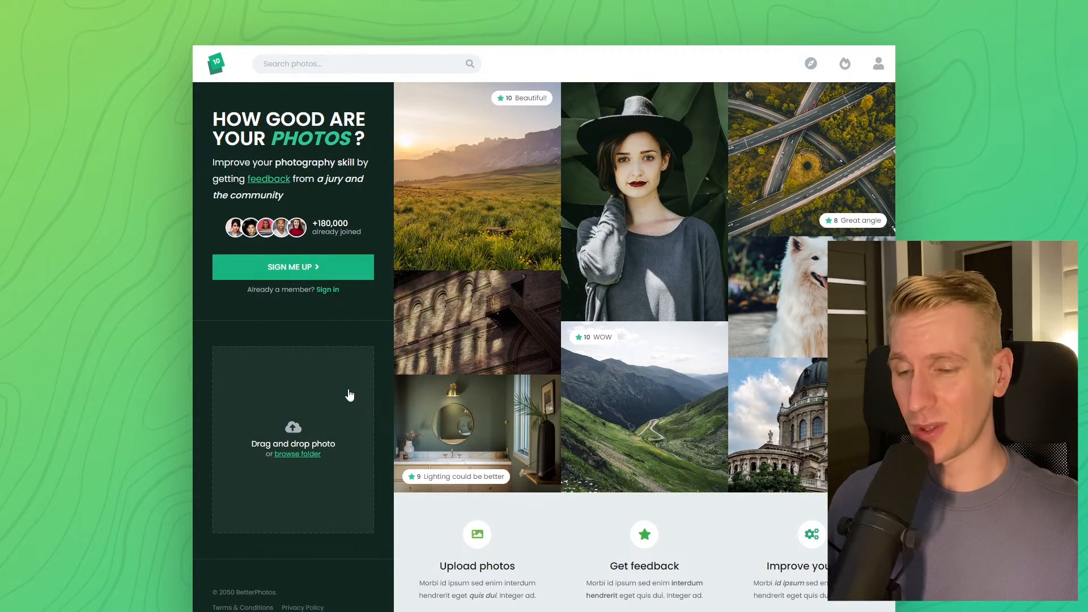